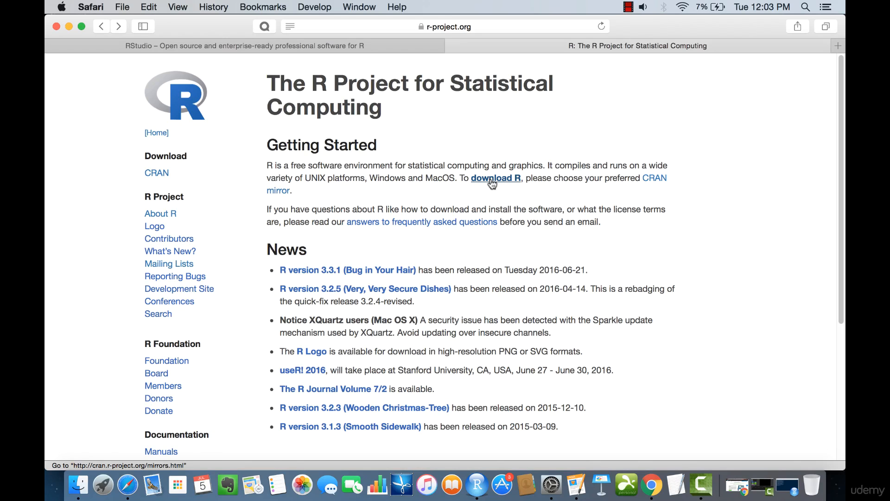
# Open 'download R' and 'Mailing Lists' in new tabs, then view the CRAN Mirrors tab
pyautogui.rightClick(495, 179)
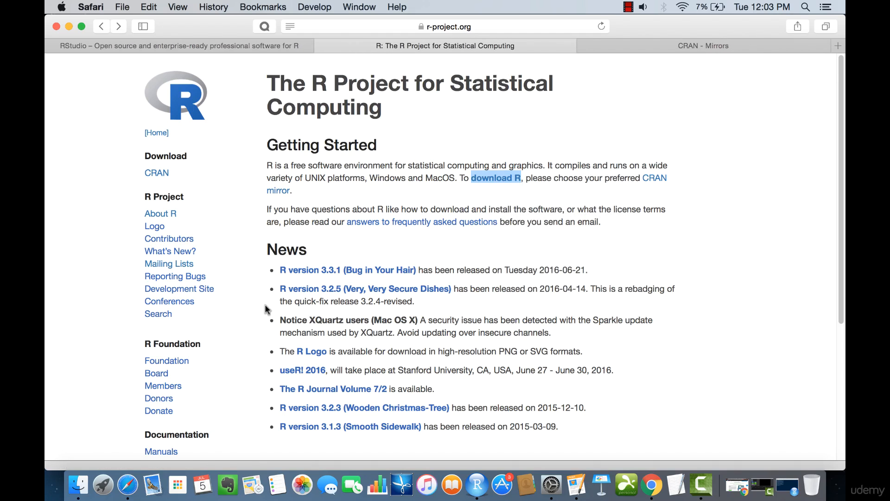
pyautogui.rightClick(169, 263)
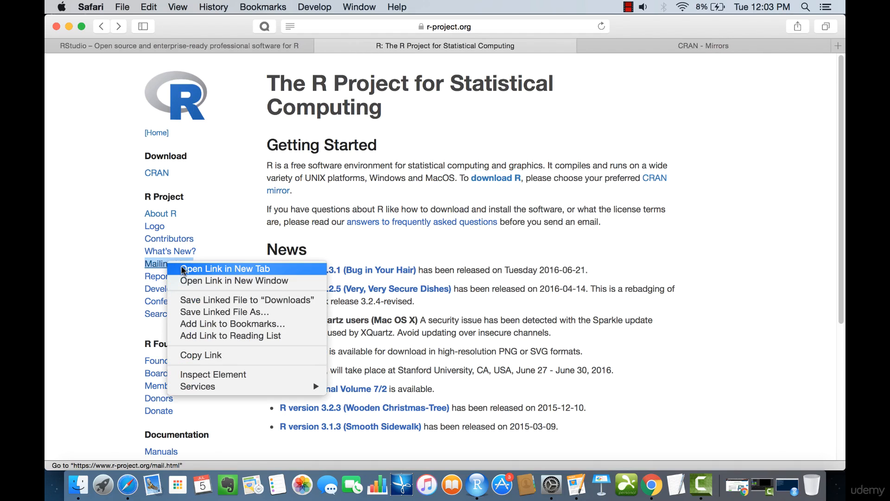
pyautogui.click(222, 269)
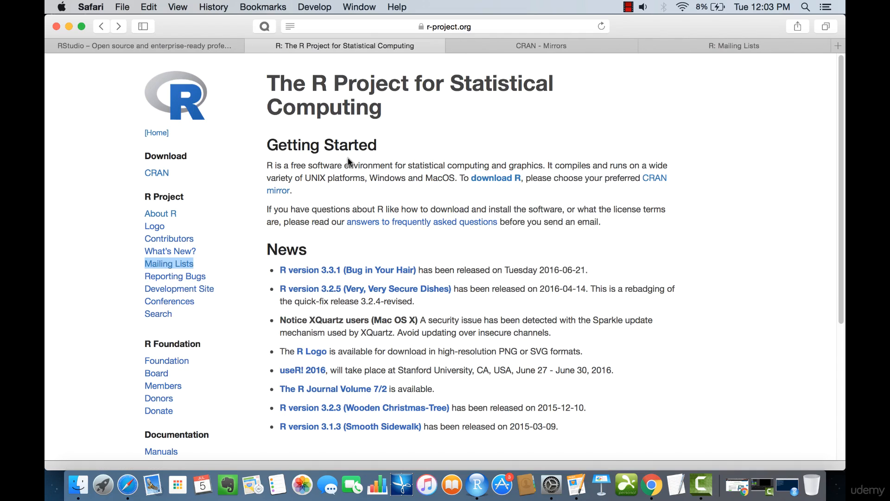
pyautogui.click(446, 26)
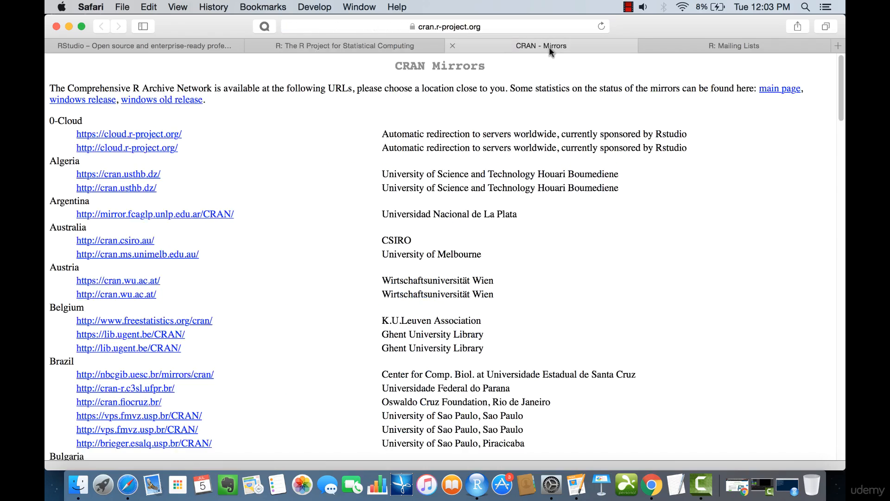
pyautogui.scroll(-3)
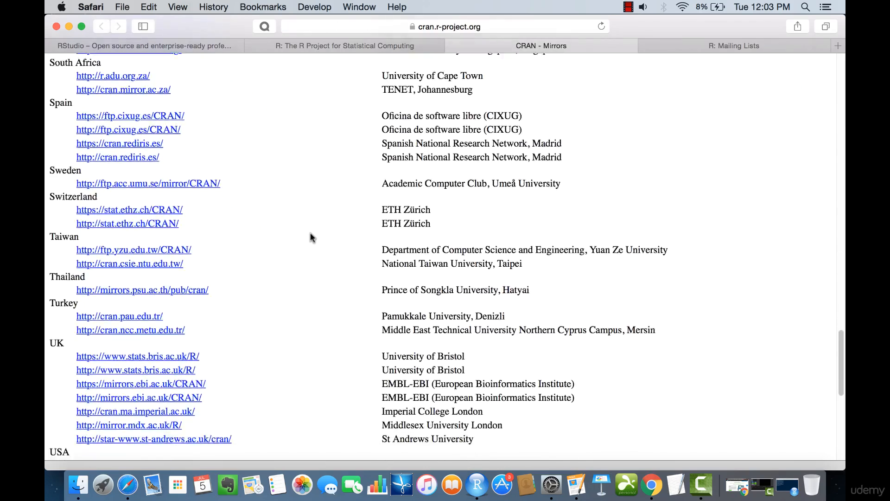
pyautogui.scroll(-3)
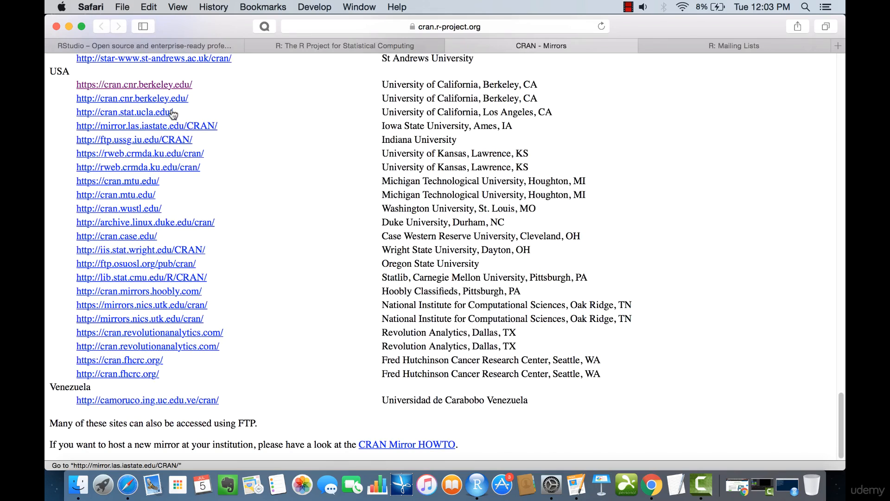
pyautogui.scroll(3)
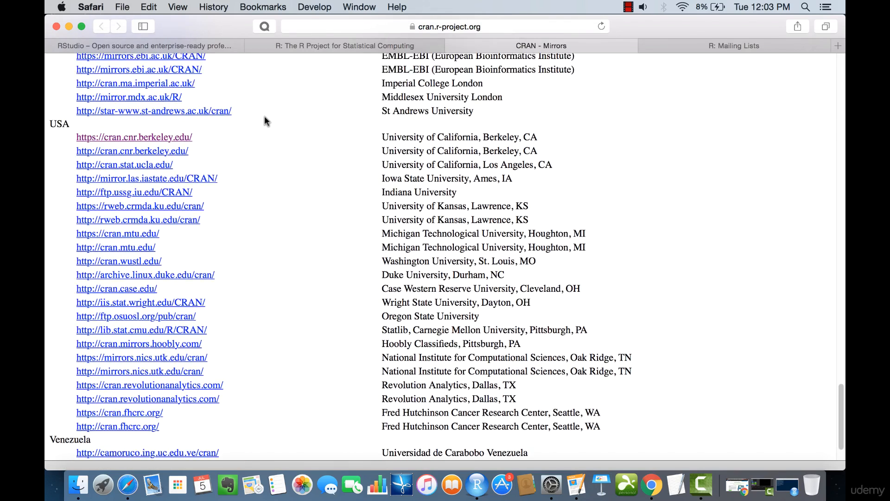
pyautogui.scroll(3)
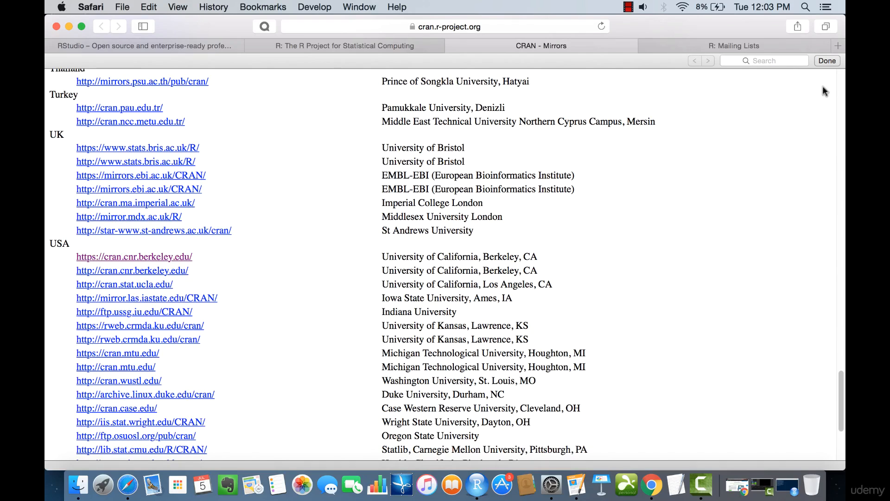
pyautogui.scroll(-3)
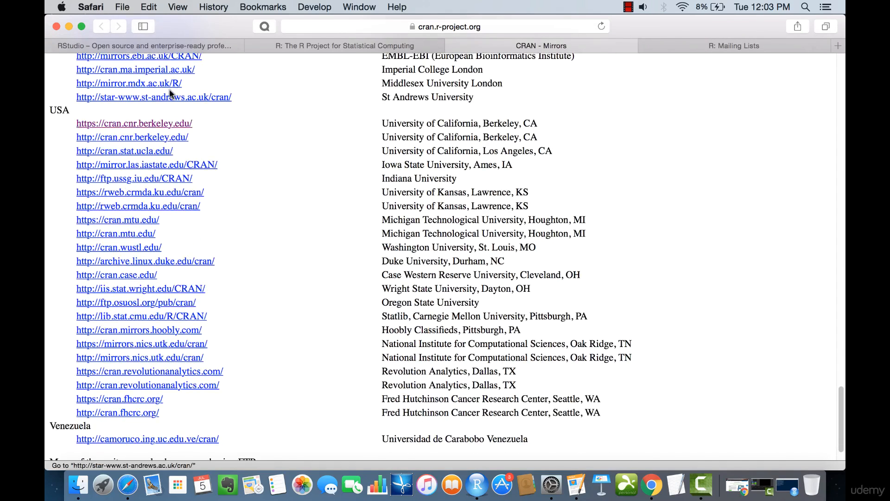
pyautogui.click(133, 123)
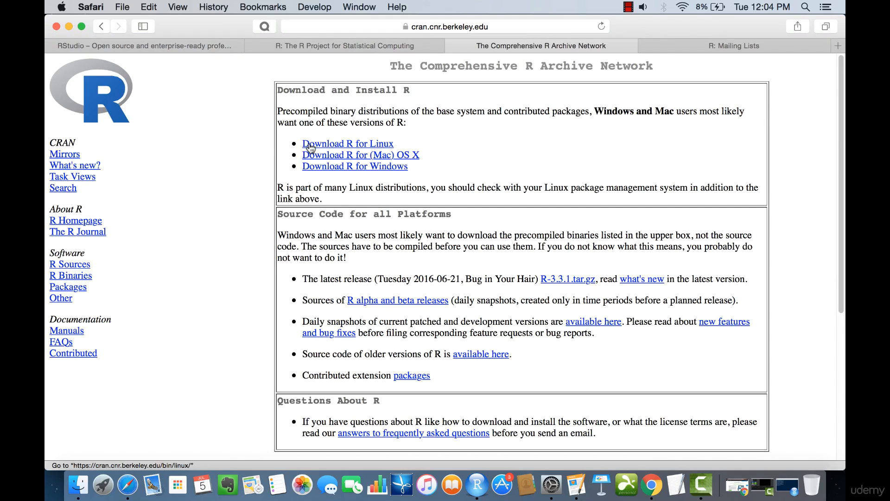
pyautogui.moveTo(348, 170)
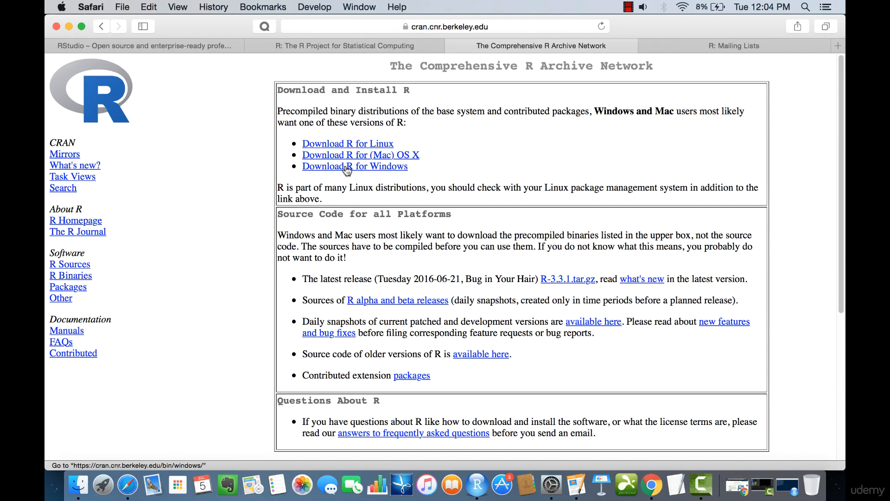
pyautogui.moveTo(411, 158)
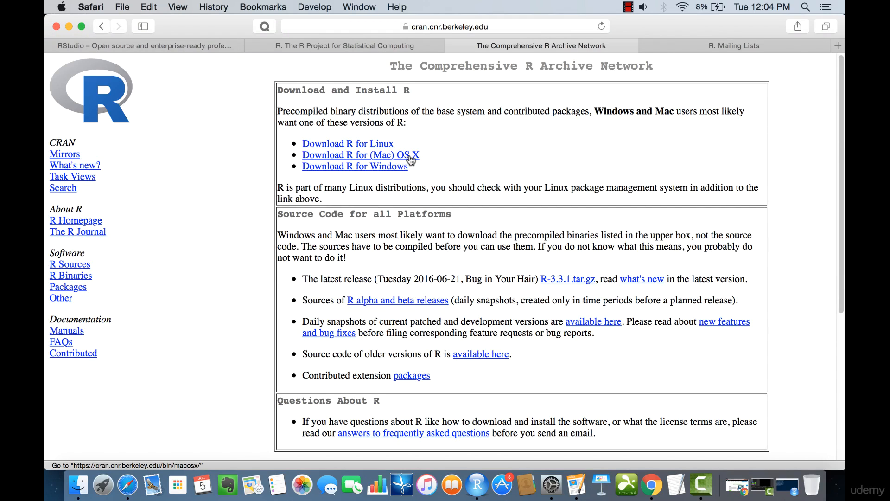
pyautogui.moveTo(433, 170)
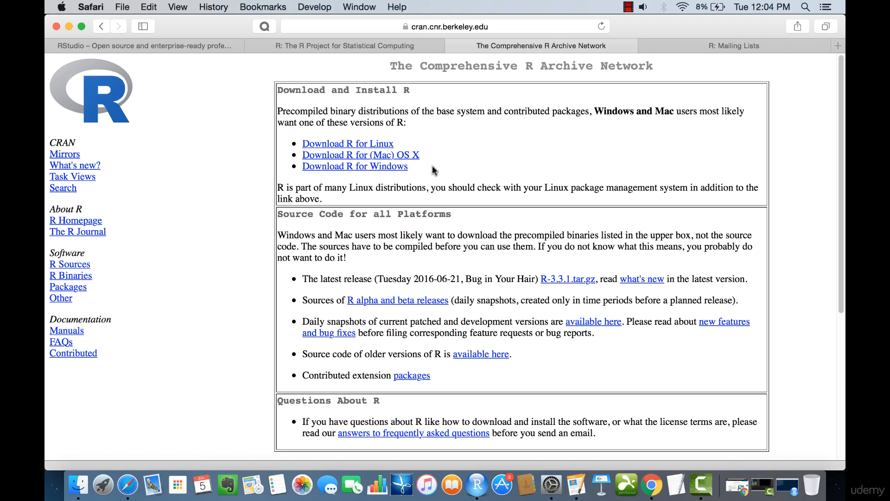
# Download R-3.3.1.pkg from the Berkeley mirror's R for Mac OS X page
pyautogui.click(360, 155)
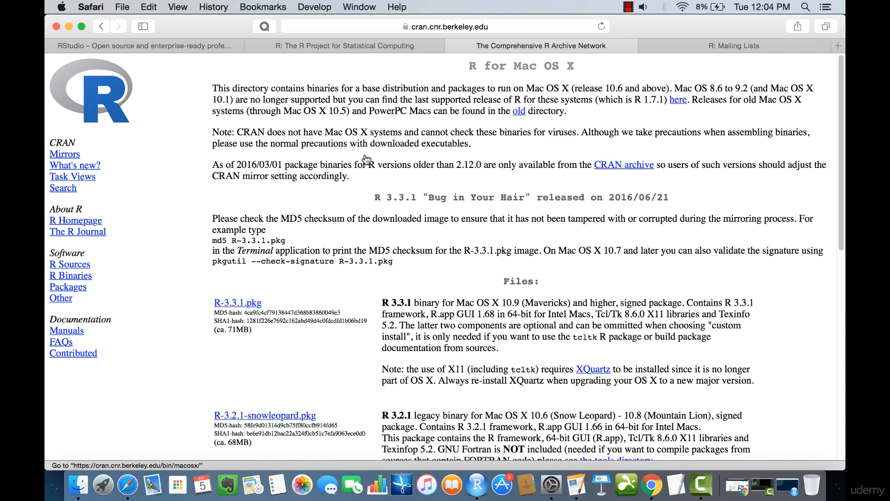
pyautogui.scroll(-3)
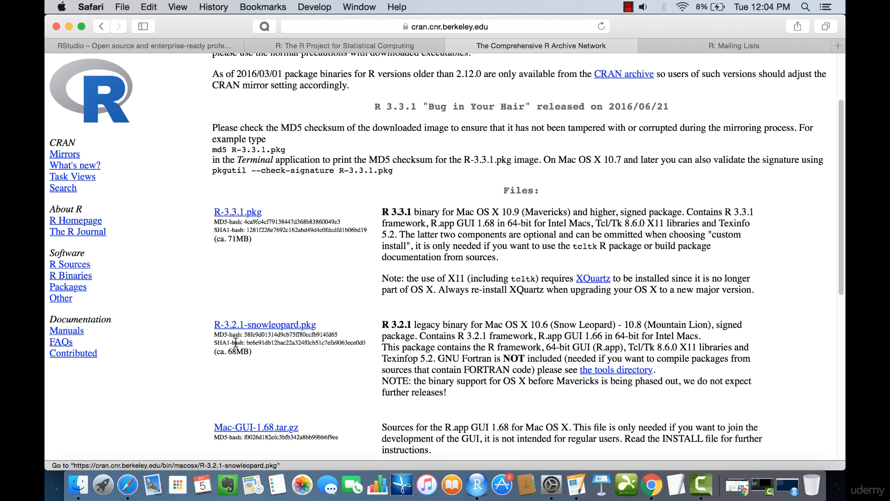
pyautogui.moveTo(237, 212)
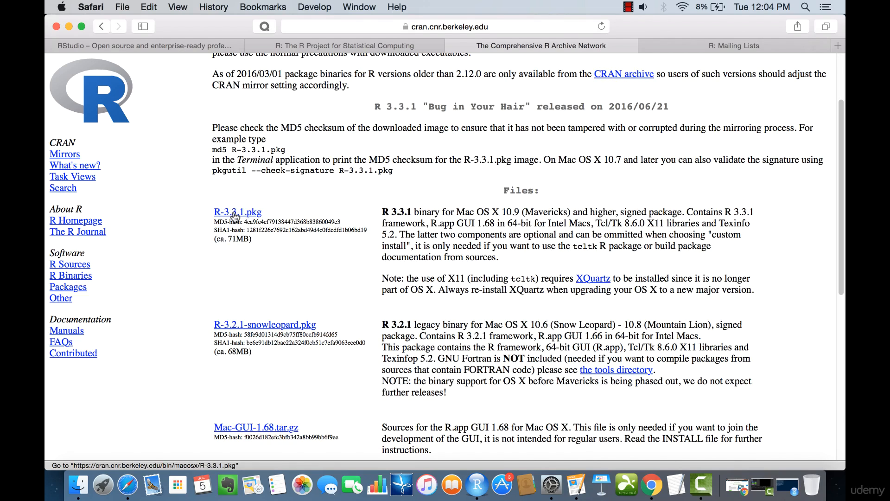
pyautogui.click(234, 212)
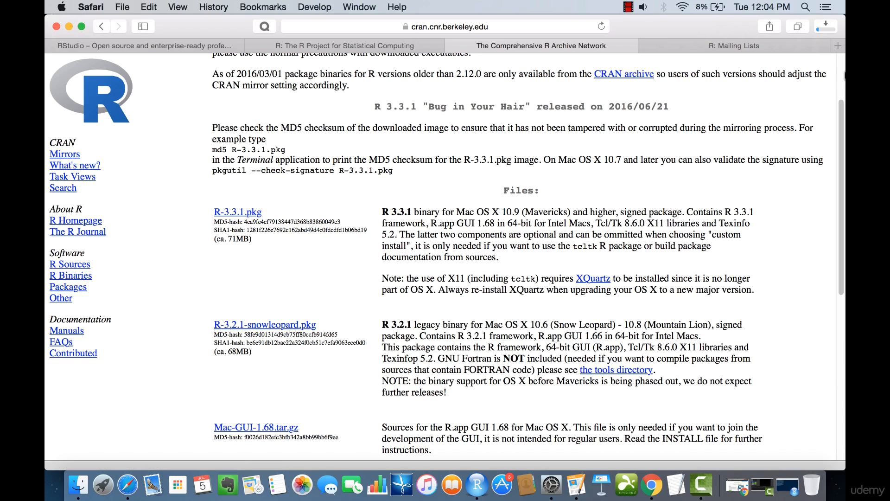
pyautogui.click(826, 25)
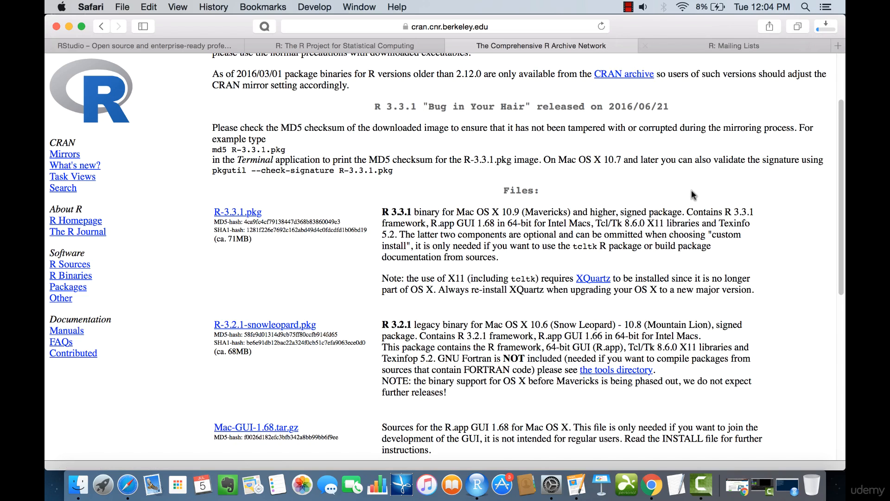
# Browse the R Mailing Lists tab, then switch to the RStudio homepage tab
pyautogui.click(734, 45)
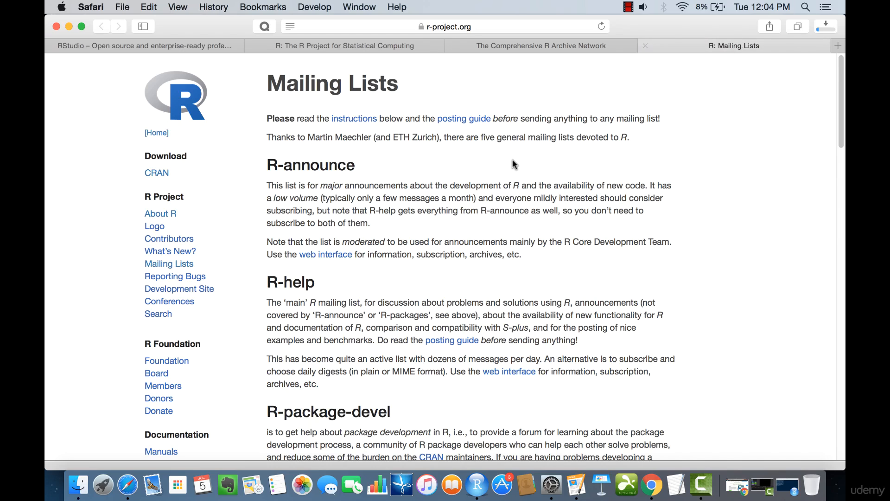
pyautogui.scroll(-3)
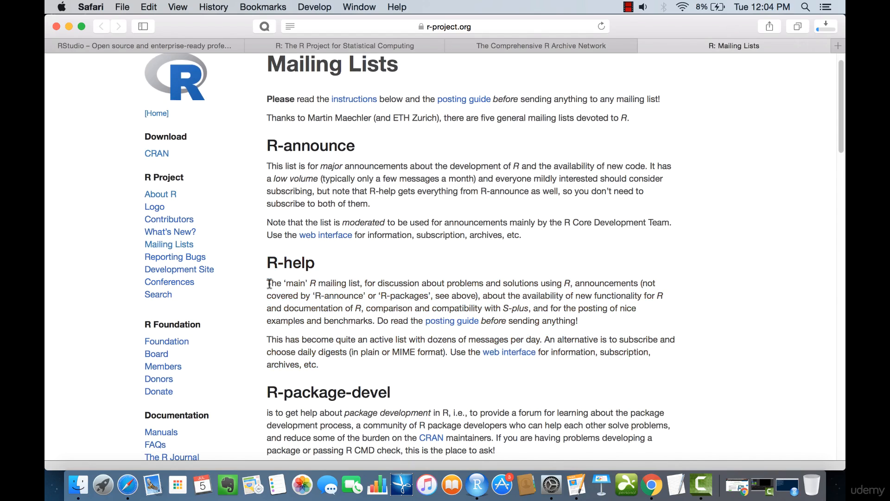
pyautogui.moveTo(267, 283); pyautogui.dragTo(362, 283)
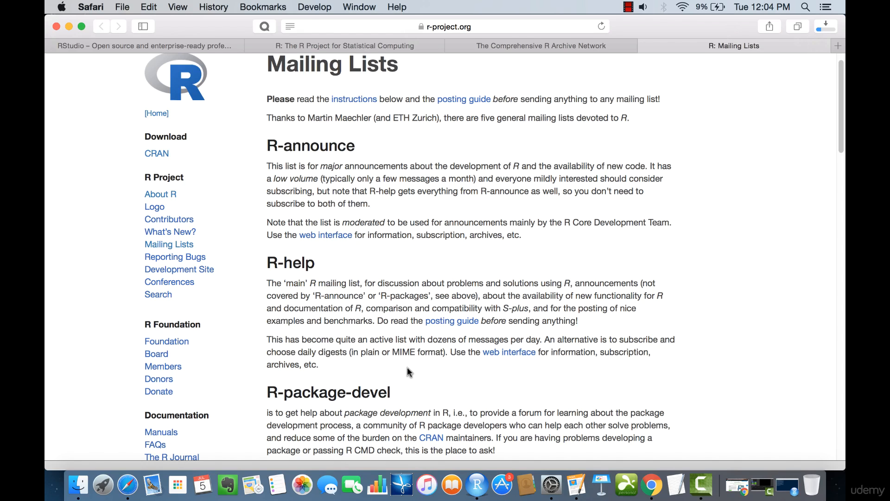
pyautogui.moveTo(372, 339)
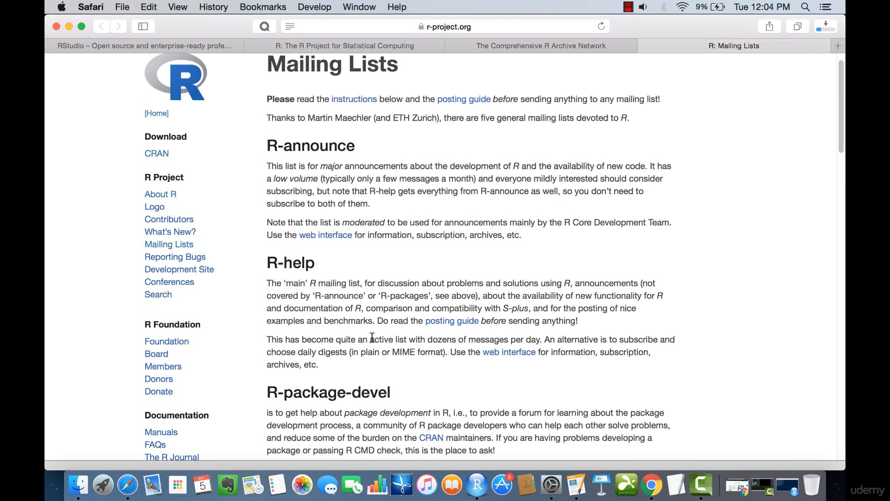
pyautogui.moveTo(350, 371)
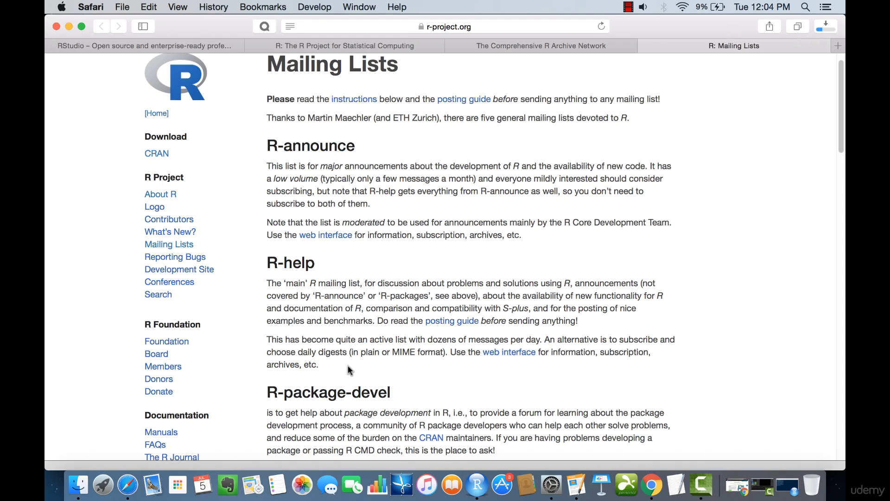
pyautogui.moveTo(349, 370)
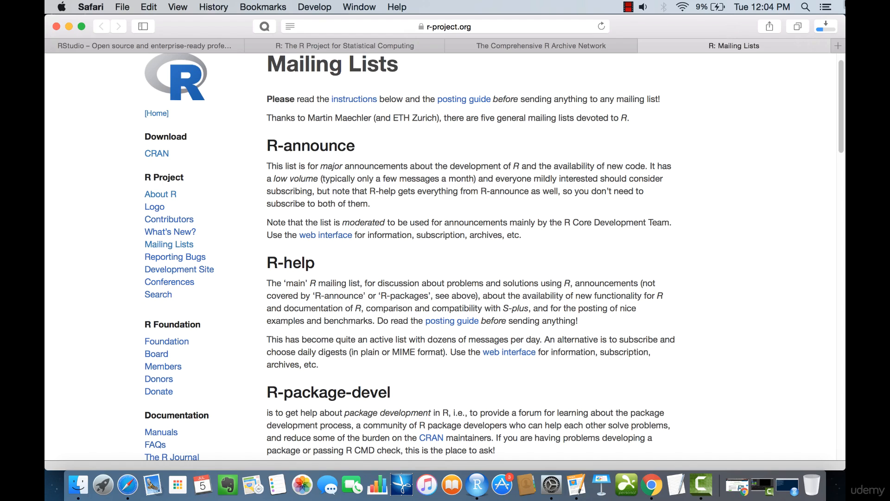
pyautogui.click(824, 25)
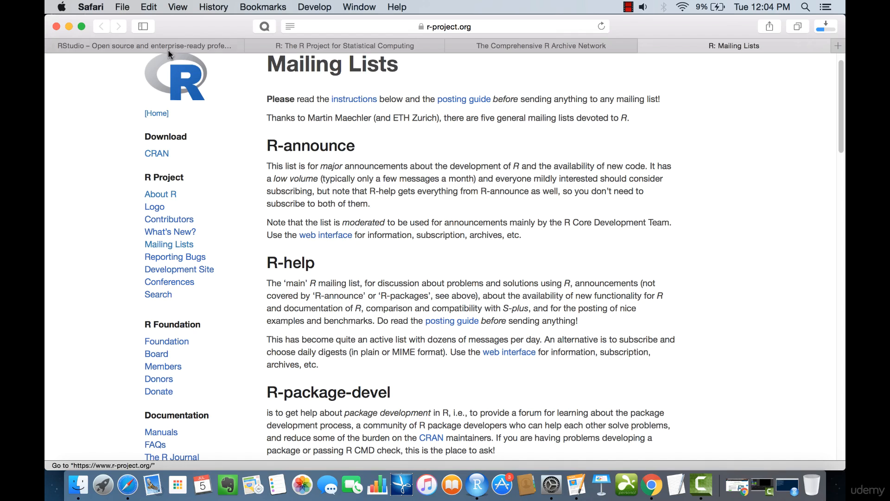
pyautogui.click(144, 46)
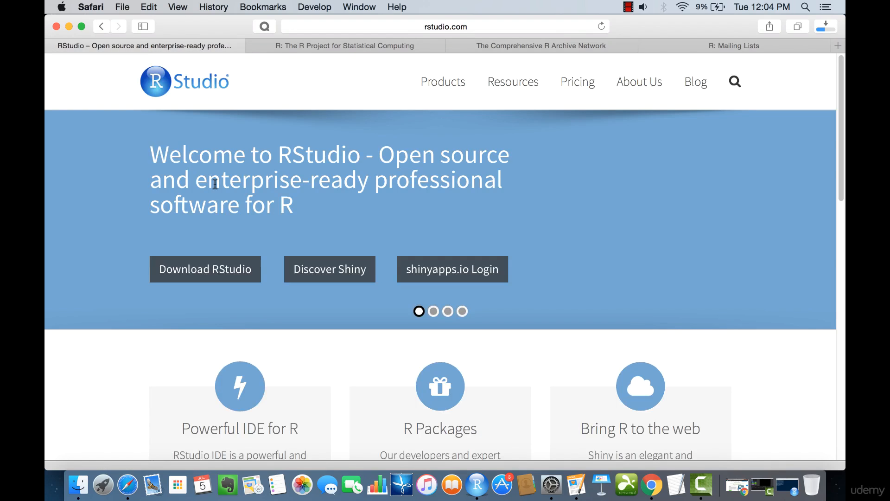
# Return to the first homepage slide on rstudio.com and choose Download RStudio
pyautogui.click(445, 26)
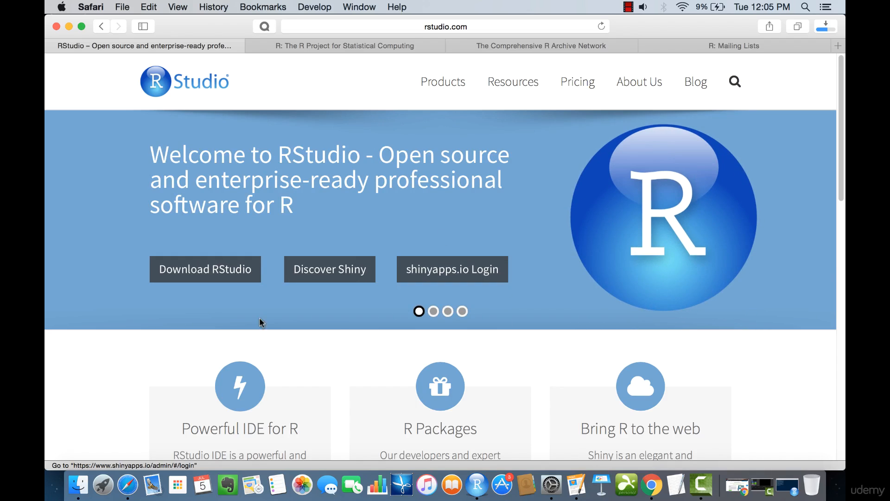
pyautogui.moveTo(217, 280)
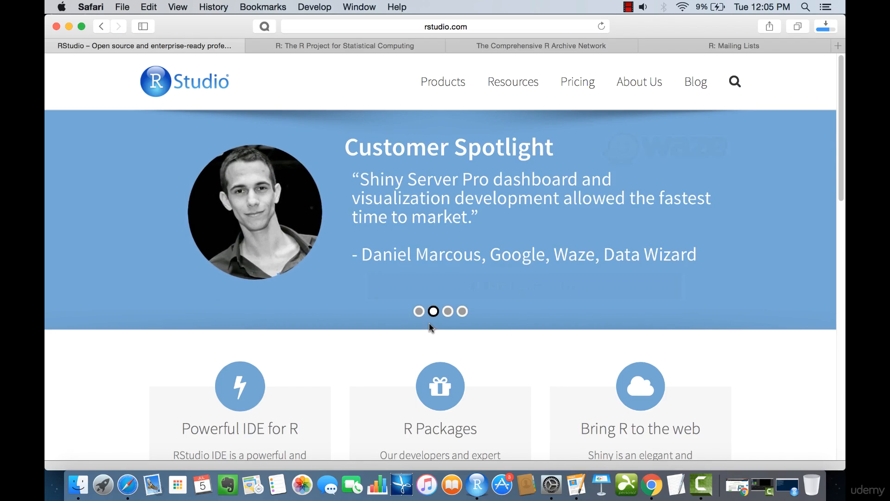
pyautogui.click(419, 311)
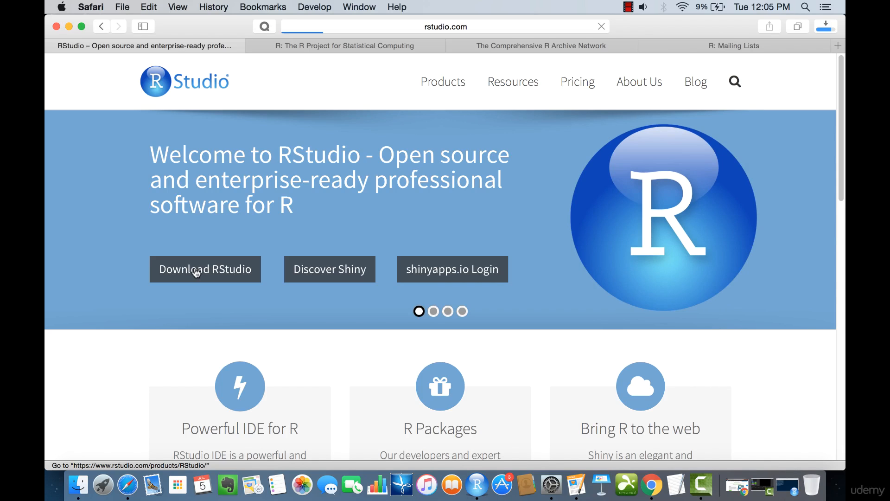
pyautogui.click(475, 486)
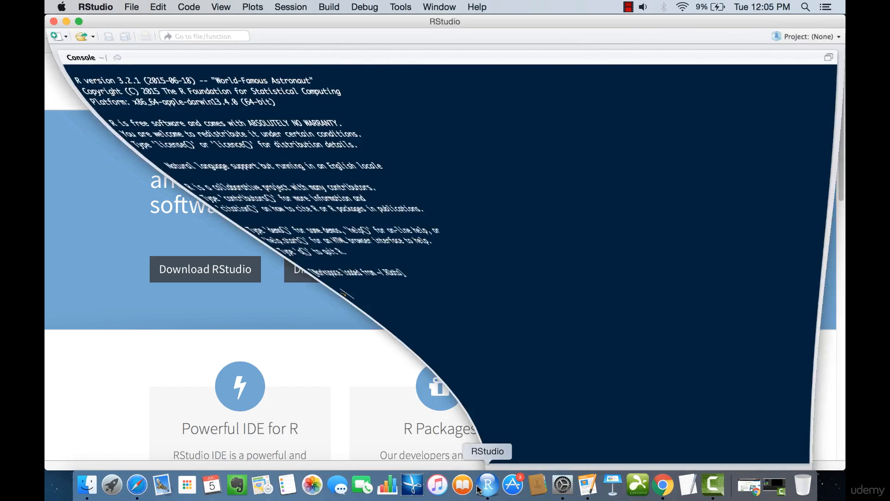
# Launch RStudio from the Dock so its R console shows the startup message
pyautogui.click(489, 485)
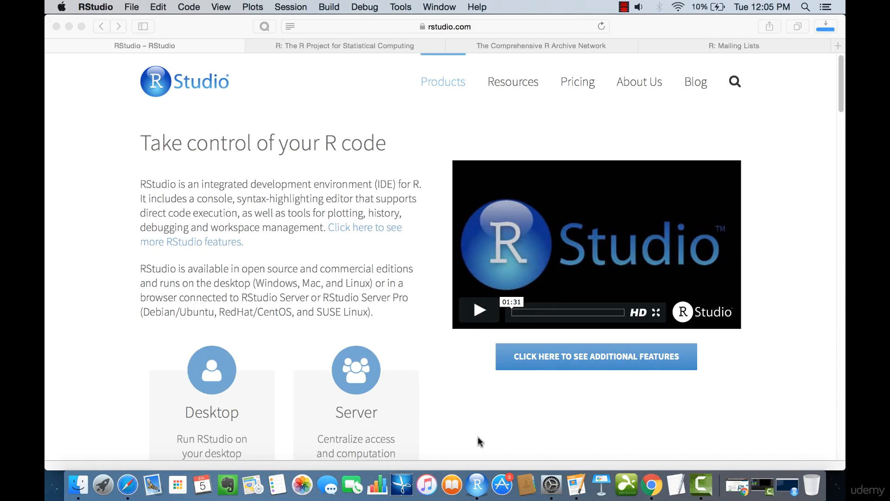
# Scroll the RStudio products page and open the RStudio Desktop download page
pyautogui.scroll(-3)
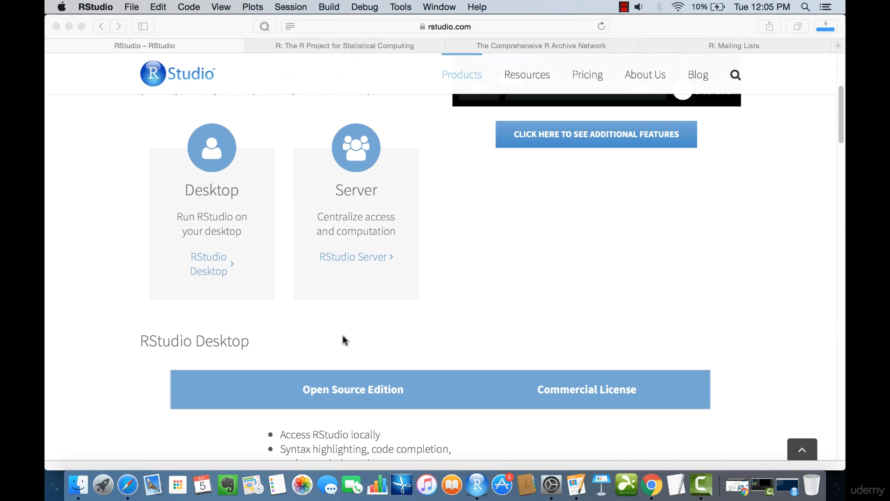
pyautogui.moveTo(333, 366)
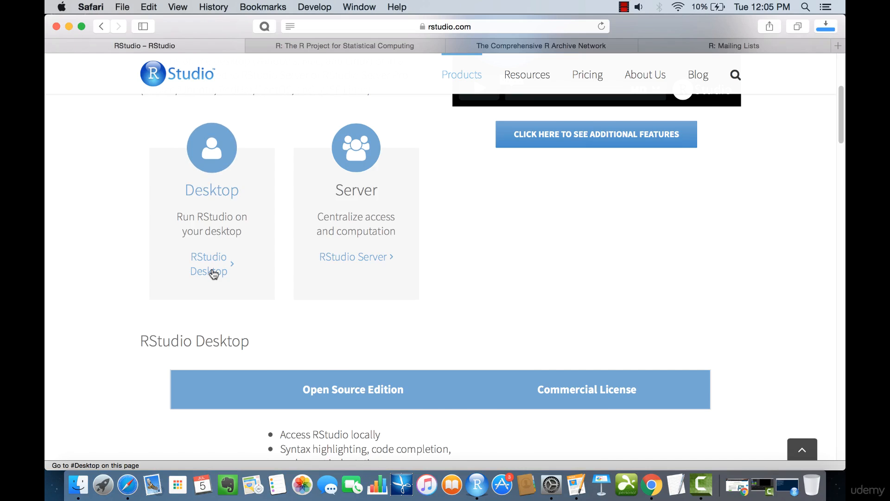
pyautogui.scroll(-3)
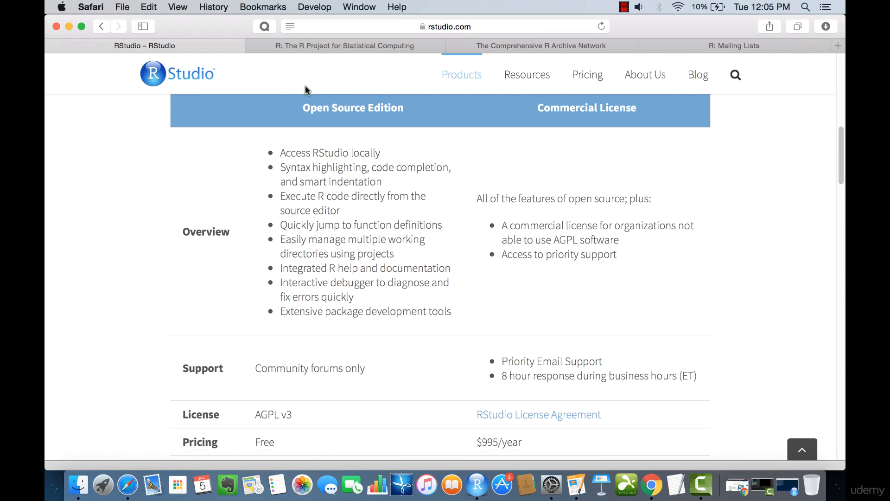
pyautogui.moveTo(272, 262)
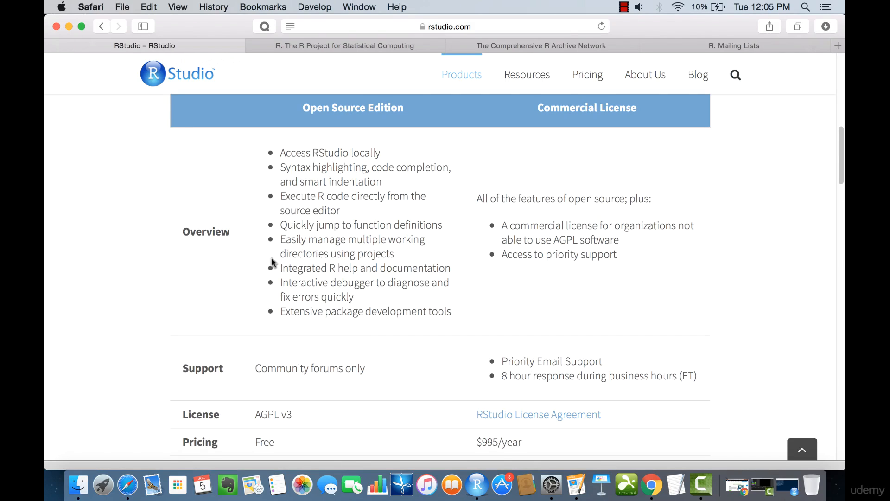
pyautogui.scroll(-3)
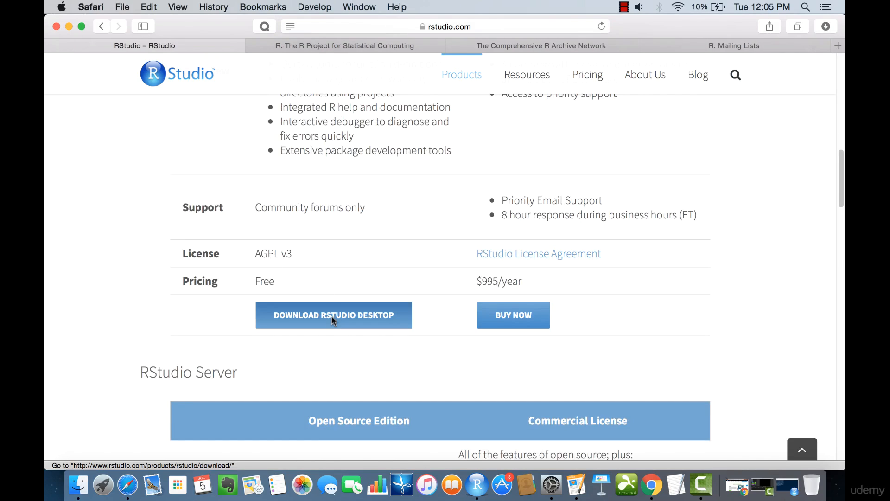
pyautogui.click(334, 315)
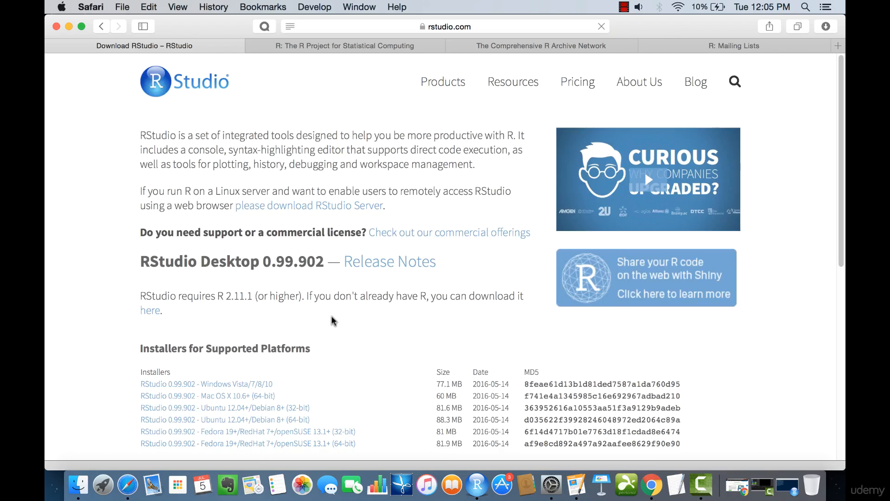
# Open R-3.3.1.pkg from Safari's Downloads list to start the macOS Installer
pyautogui.scroll(-3)
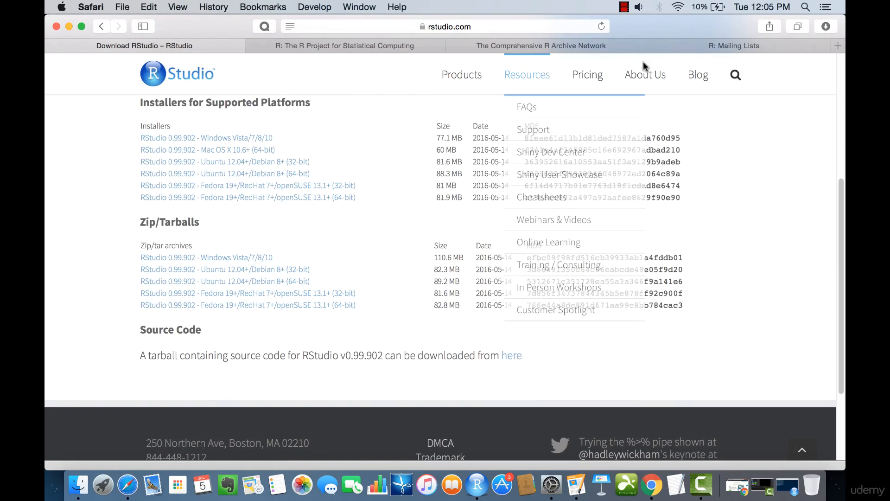
pyautogui.click(827, 27)
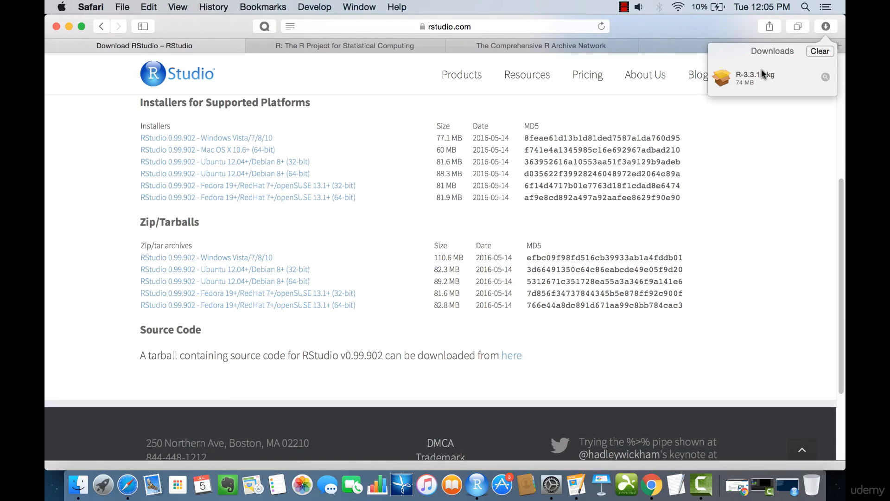
pyautogui.doubleClick(753, 75)
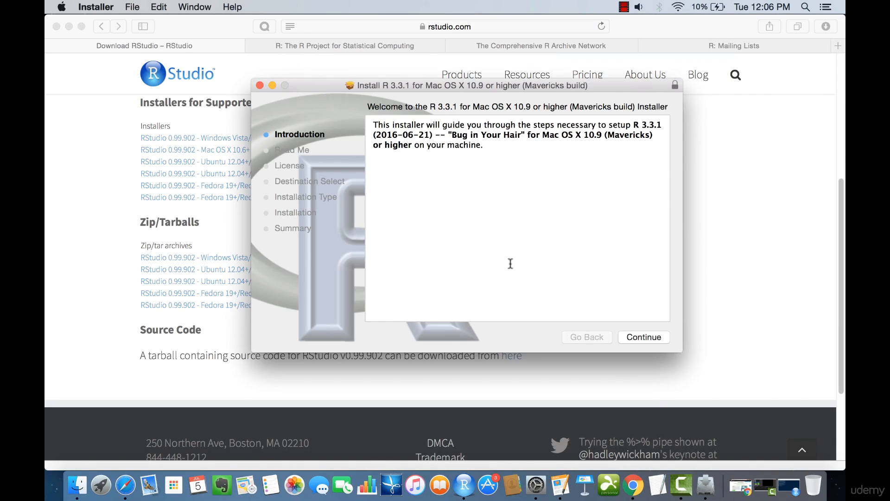
# Continue past Introduction and Read Me, agree to the license, and start the all-users standard install
pyautogui.click(643, 337)
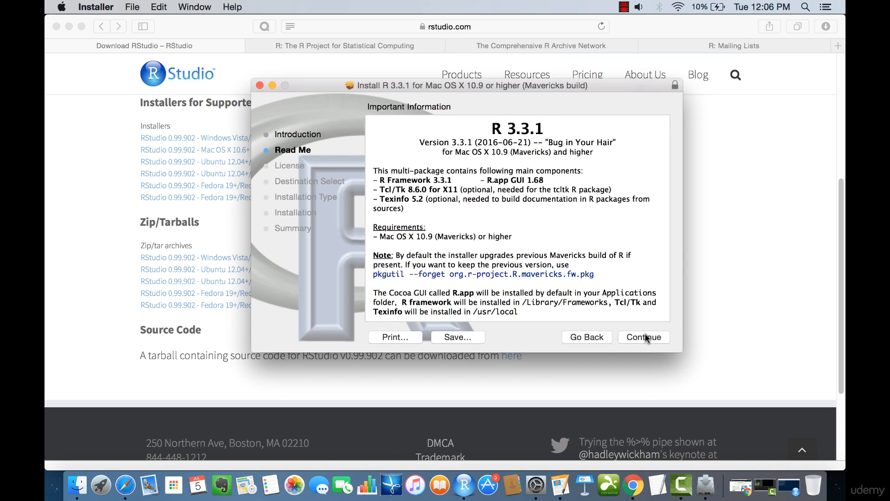
pyautogui.click(644, 337)
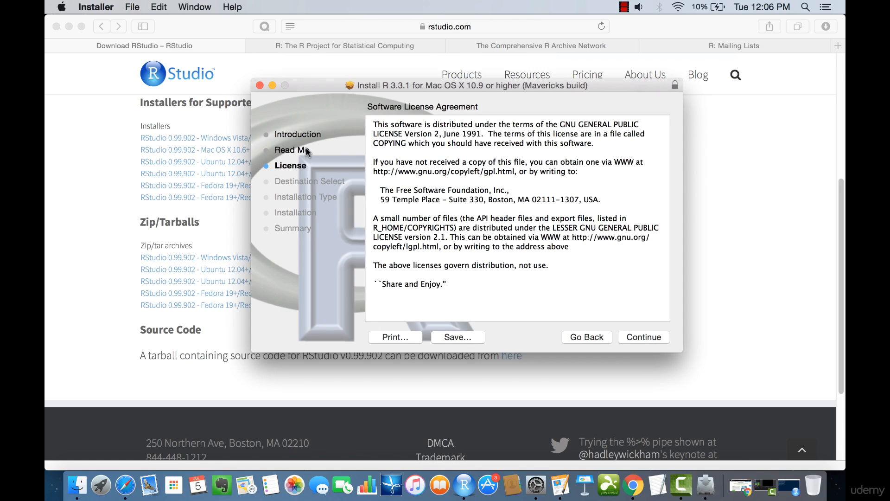
pyautogui.click(643, 337)
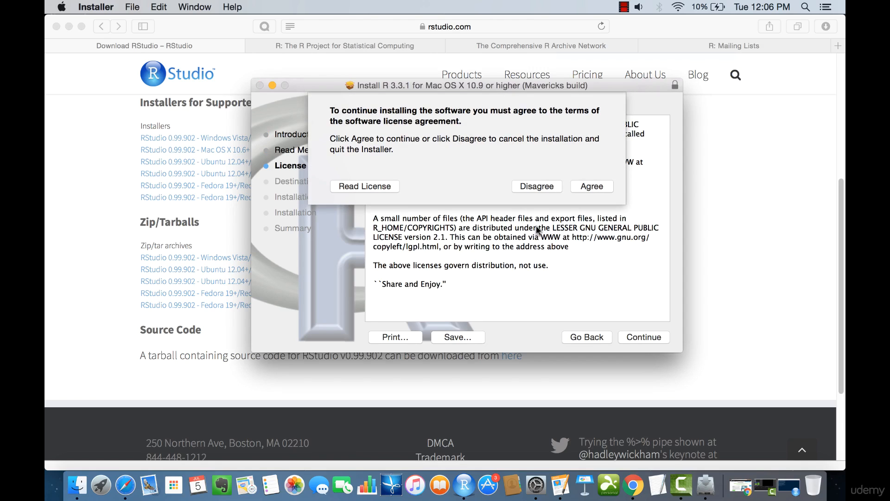
pyautogui.click(592, 186)
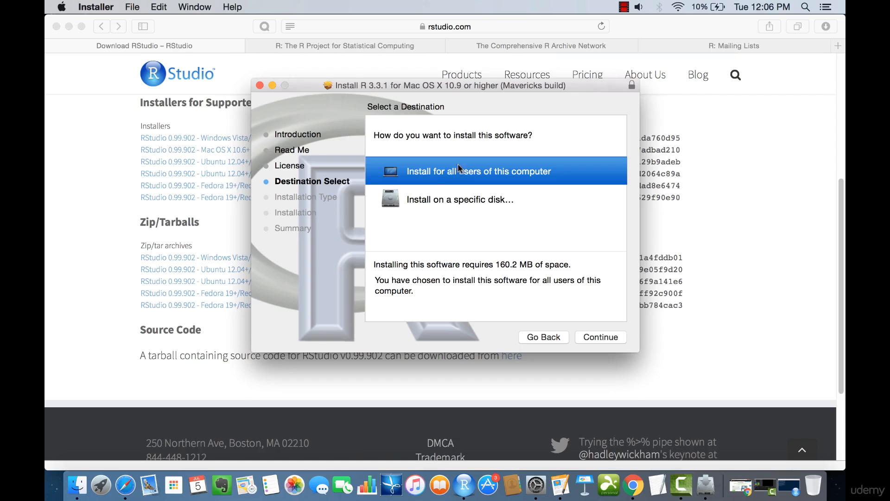
pyautogui.moveTo(478, 177)
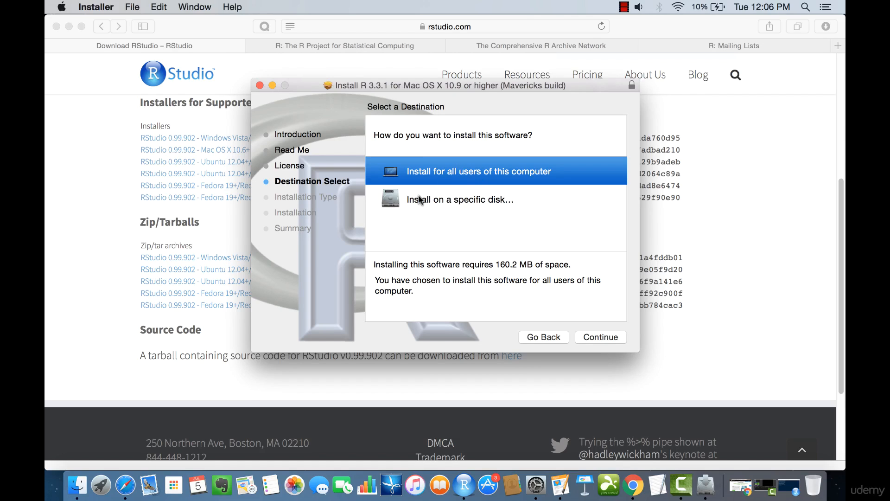
pyautogui.click(601, 337)
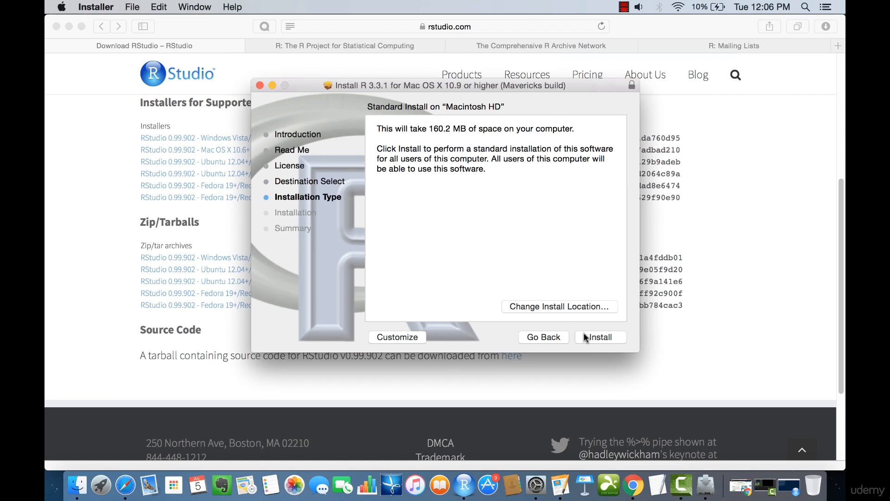
pyautogui.moveTo(513, 305)
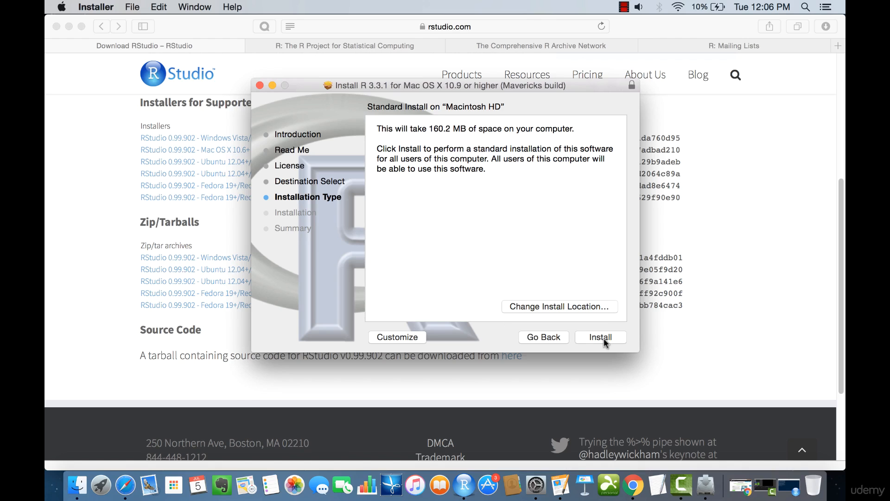
pyautogui.click(601, 338)
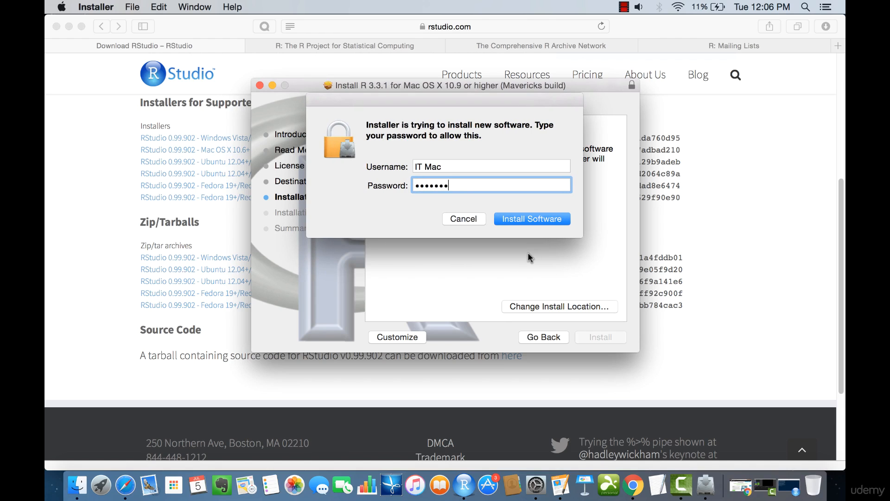
# Confirm the administrator prompt with Install Software so R 3.3.1 installs
pyautogui.click(533, 219)
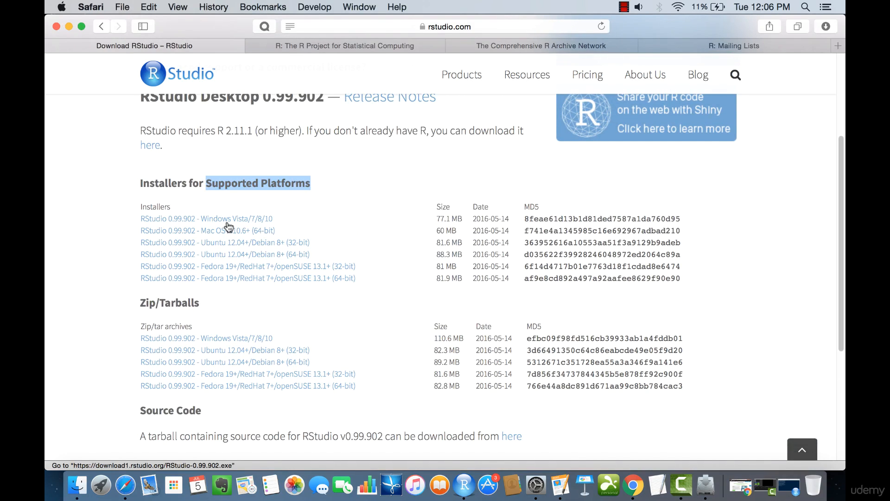
pyautogui.moveTo(231, 231)
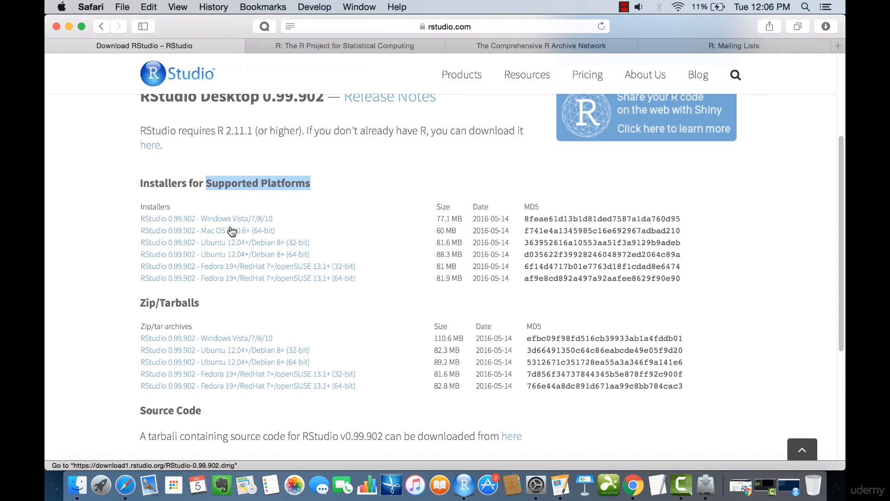
pyautogui.moveTo(226, 241)
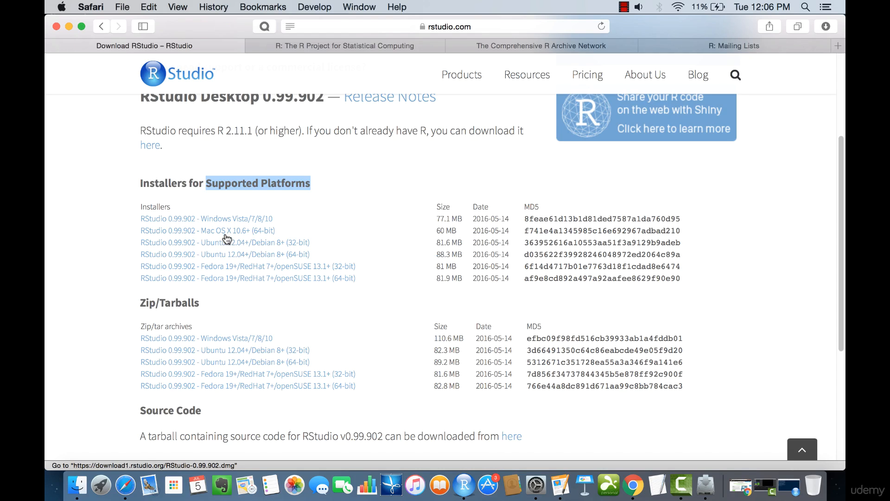
# Download RStudio 0.99.902 for Mac OS X and close the completed R 3.3.1 installer
pyautogui.click(224, 231)
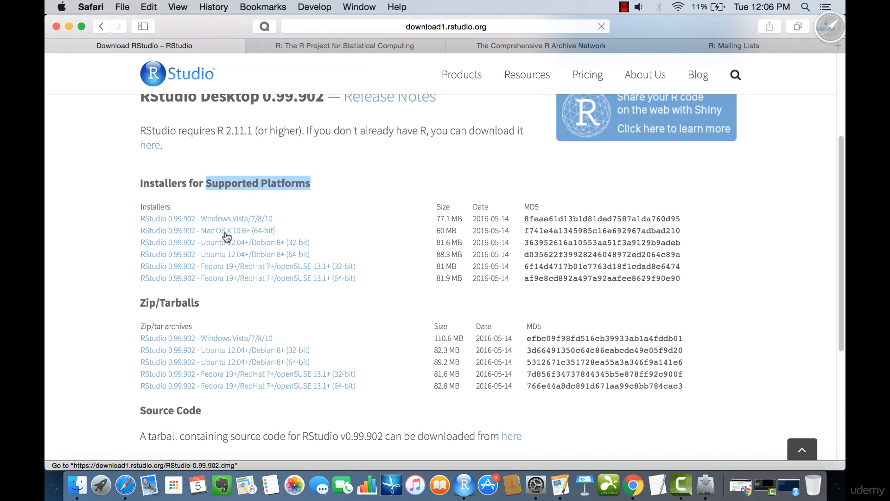
pyautogui.click(829, 26)
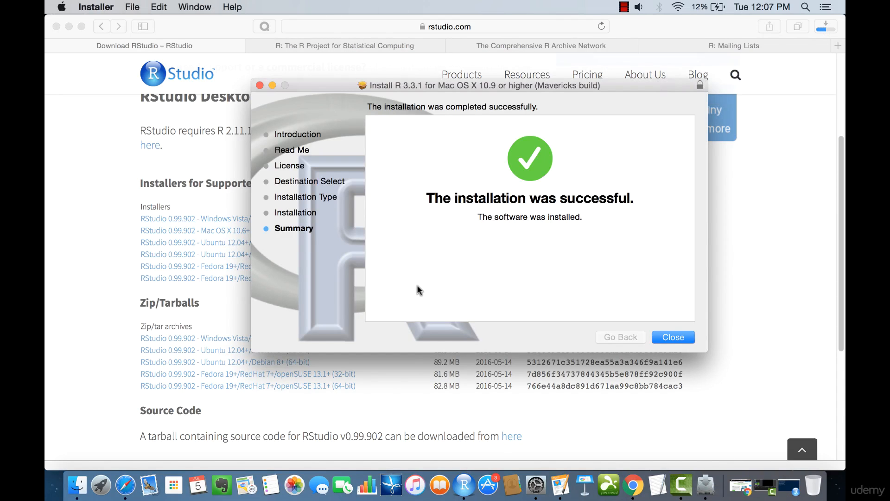
pyautogui.moveTo(691, 394)
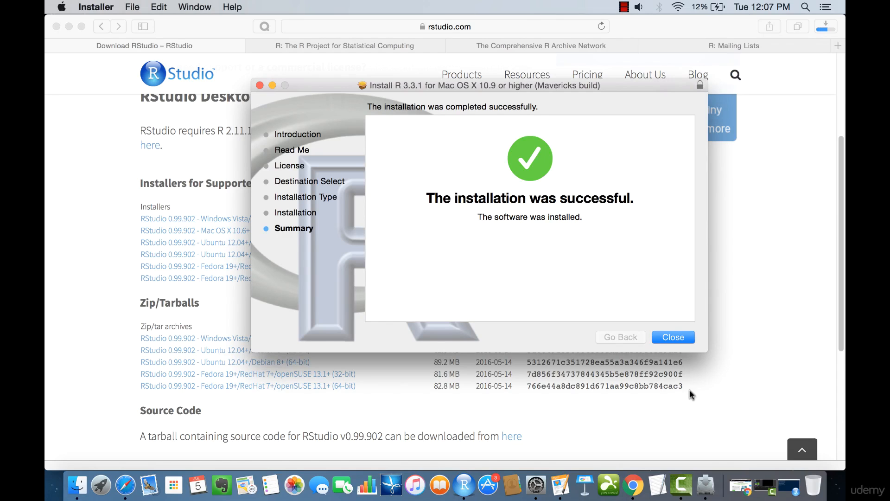
pyautogui.click(673, 337)
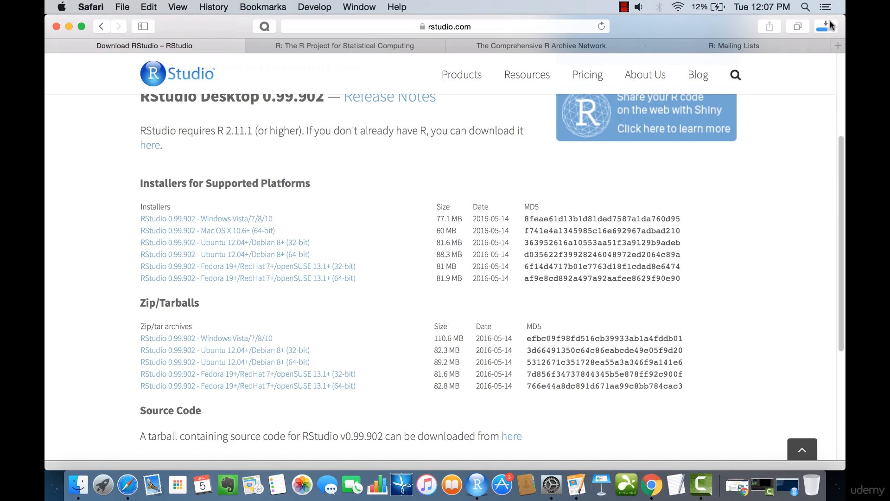
# Open the RStudio-0.99.902.dmg from the Safari downloads list
pyautogui.click(825, 25)
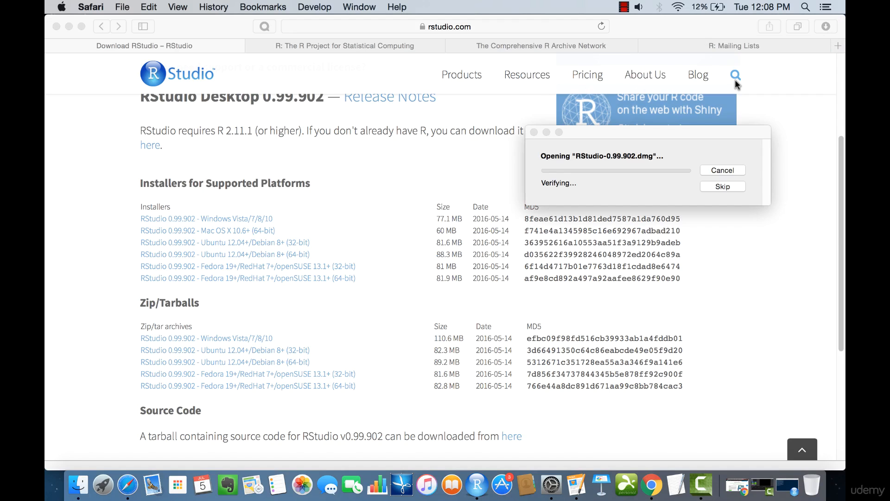
pyautogui.moveTo(647, 159)
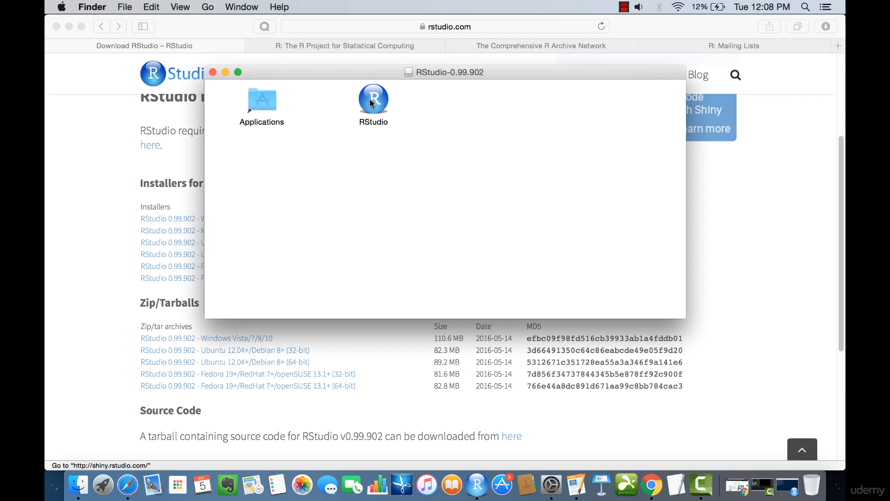
# Launch the RStudio application from the RStudio-0.99.902 disk image window
pyautogui.click(373, 100)
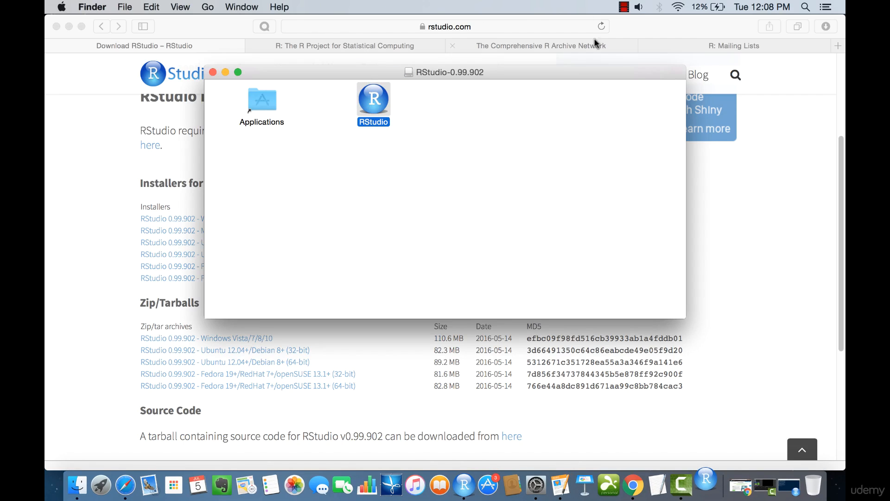
pyautogui.doubleClick(374, 97)
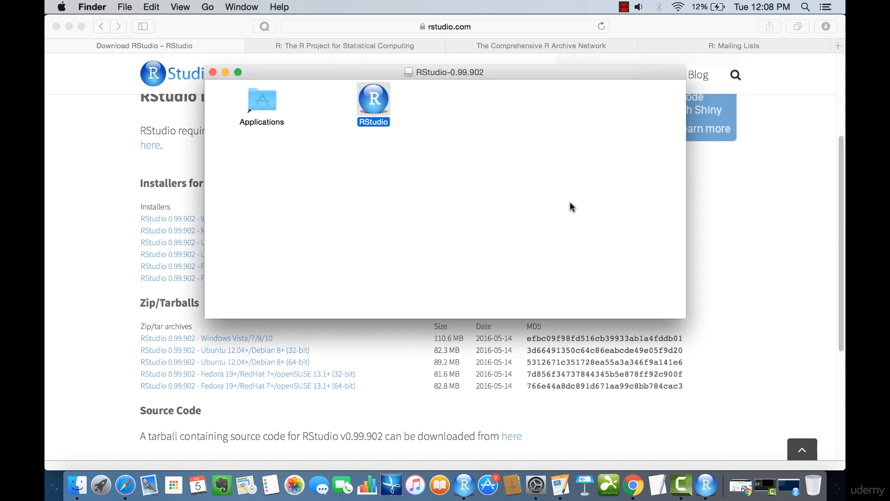
pyautogui.doubleClick(374, 98)
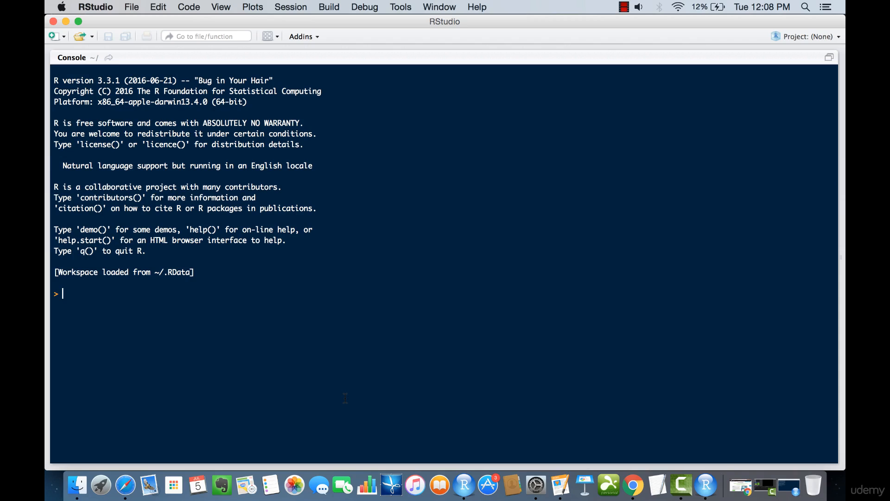
pyautogui.moveTo(153, 48)
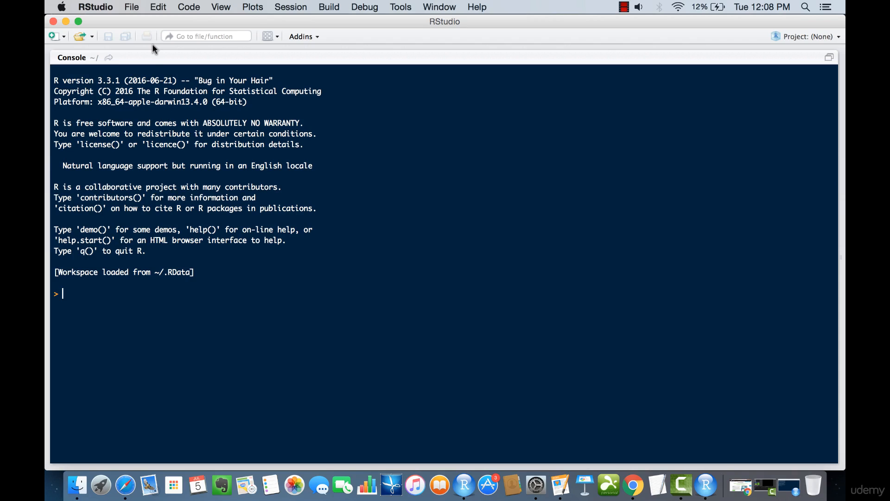